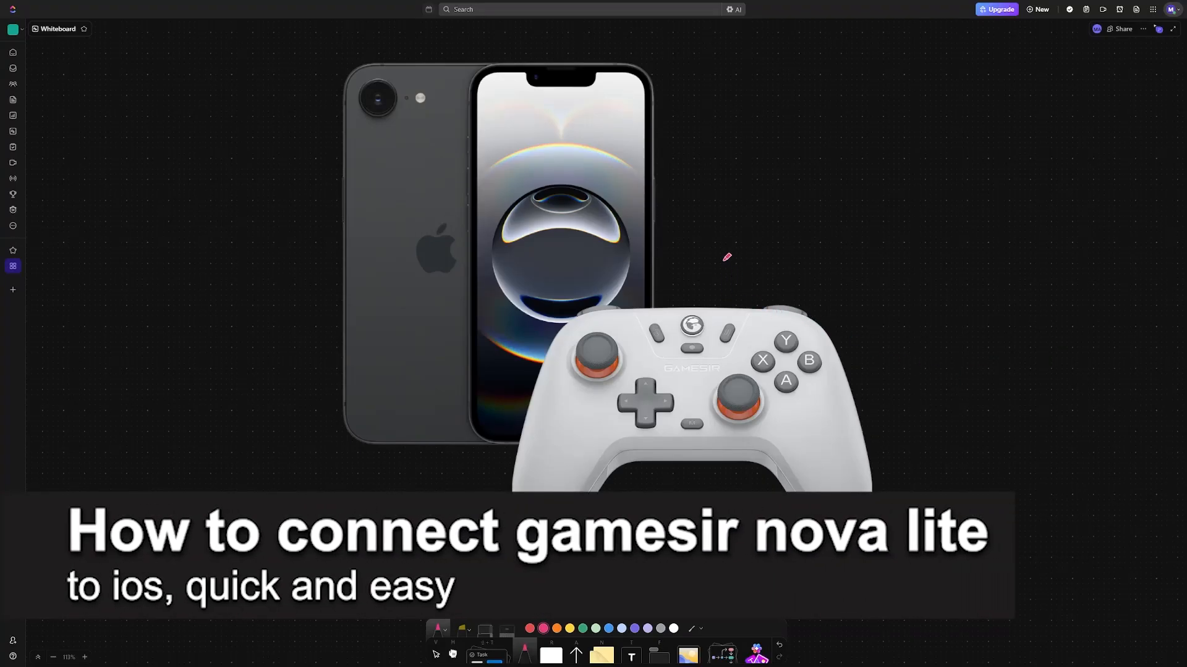
Step: Expand the Details section on the GameSir Nova Lite product page showing iOS support
click(665, 256)
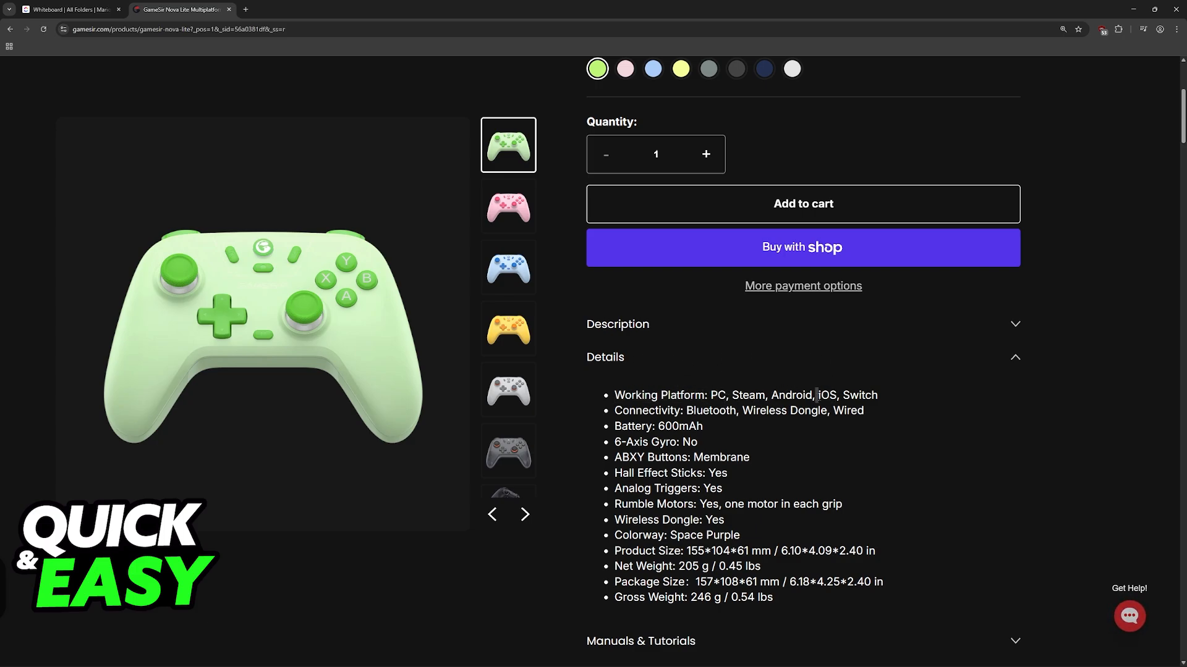
Step: Switch back to the Whiteboard and bring the iOS Bluetooth Connection Tutorial card into view
click(68, 9)
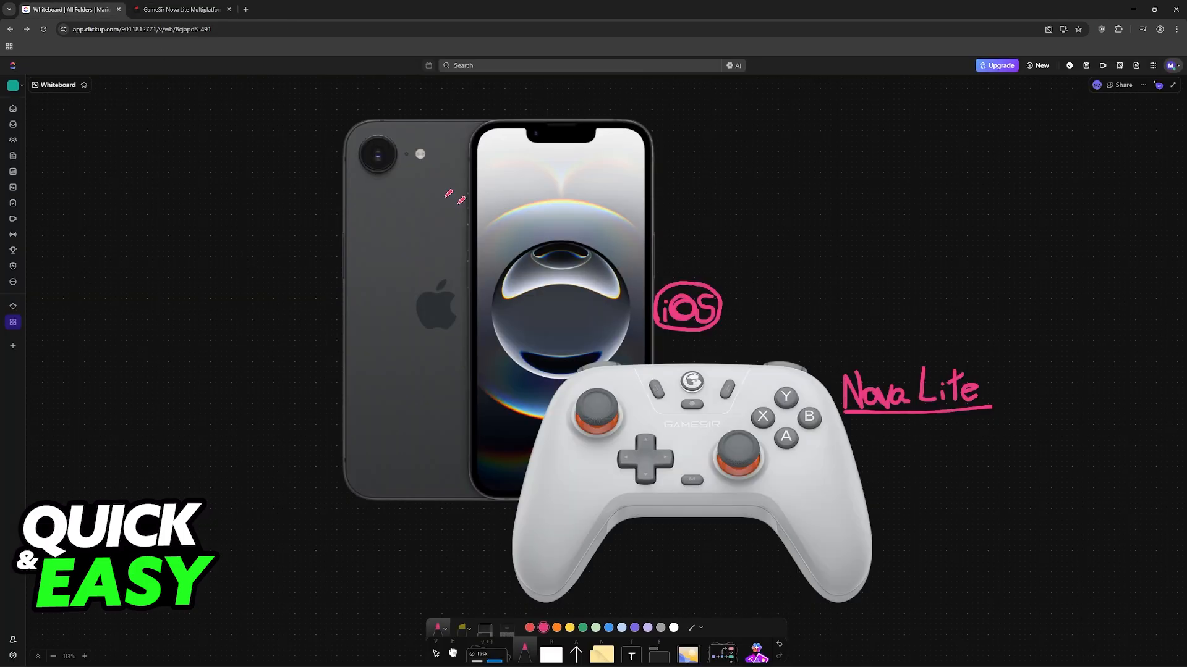
scroll(down, 3)
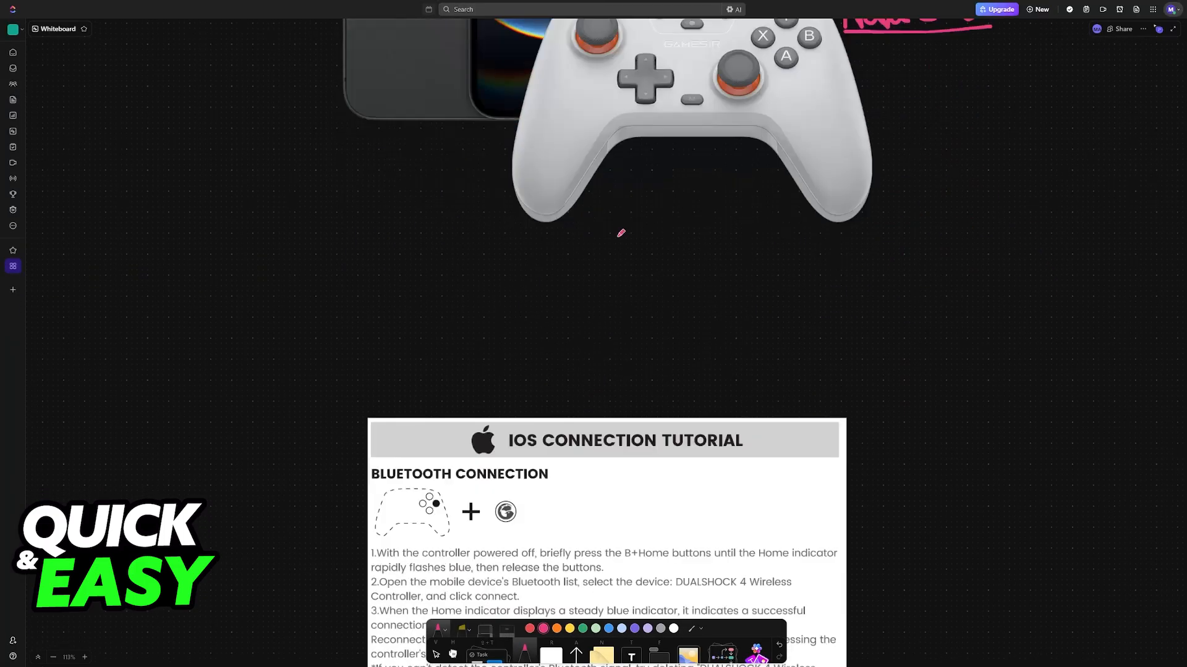
scroll(down, 3)
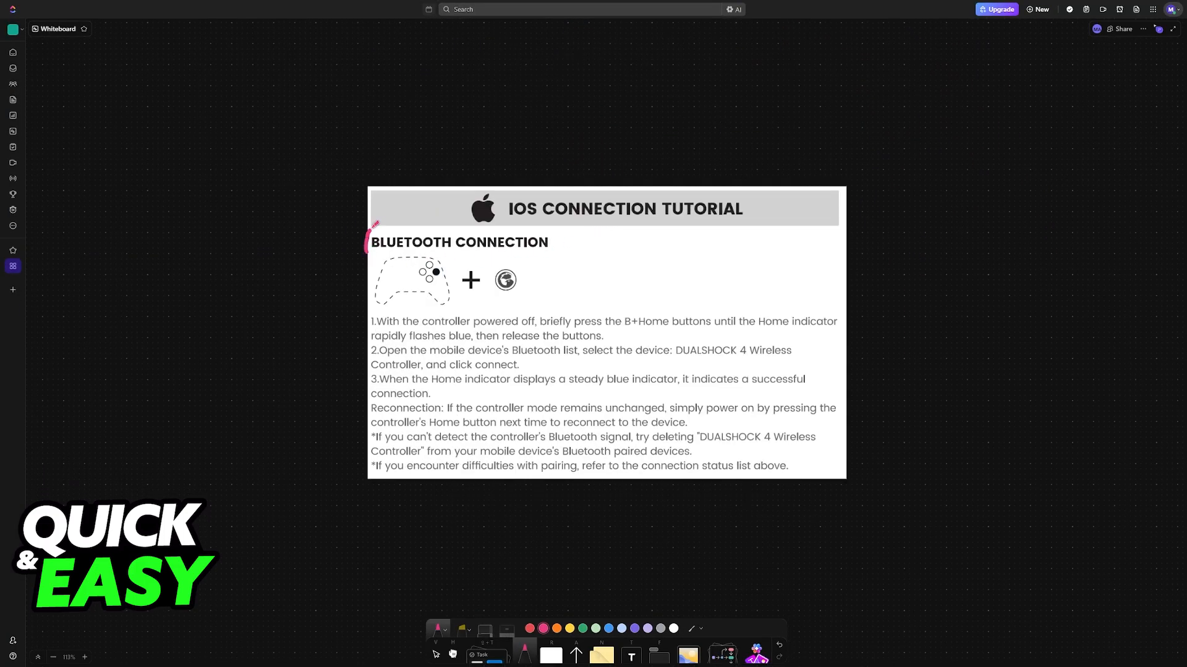